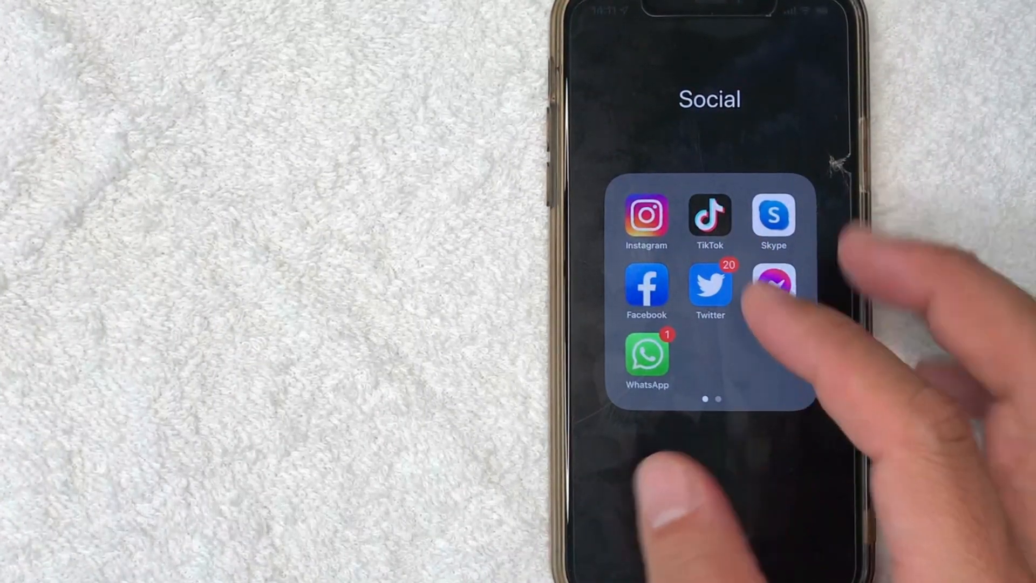
- Launch Facebook from the Social folder so the news feed appears
{"action": "left_click", "coordinate": [646, 291]}
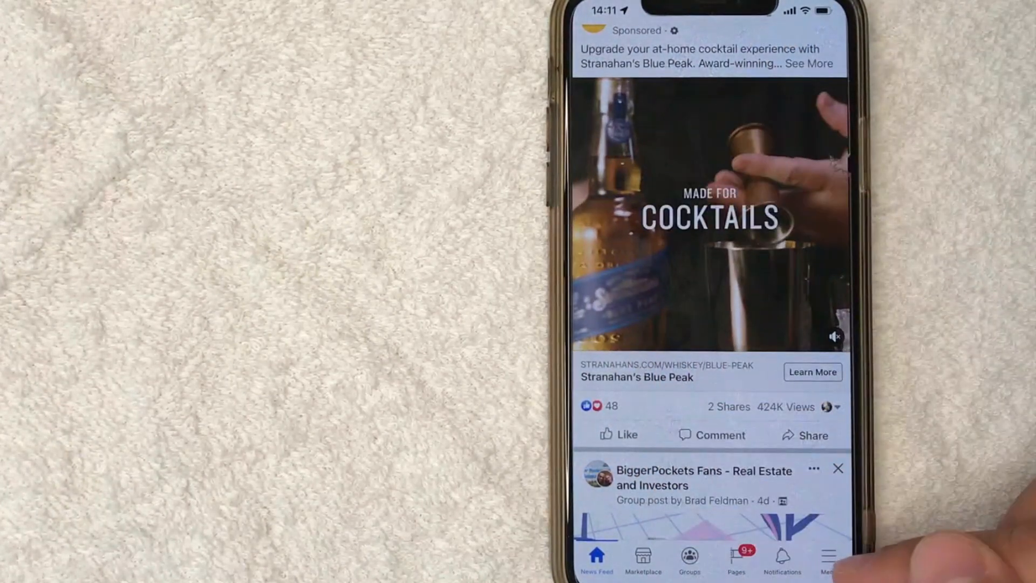
- Show the Facebook menu with the Settings & Privacy section expanded
{"action": "left_click", "coordinate": [828, 558]}
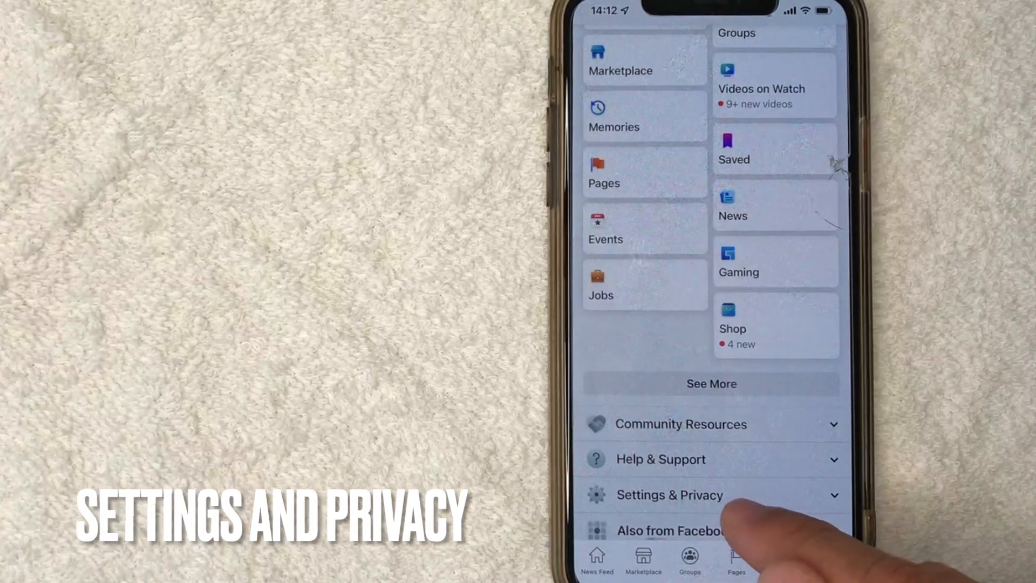
{"action": "left_click", "coordinate": [669, 494]}
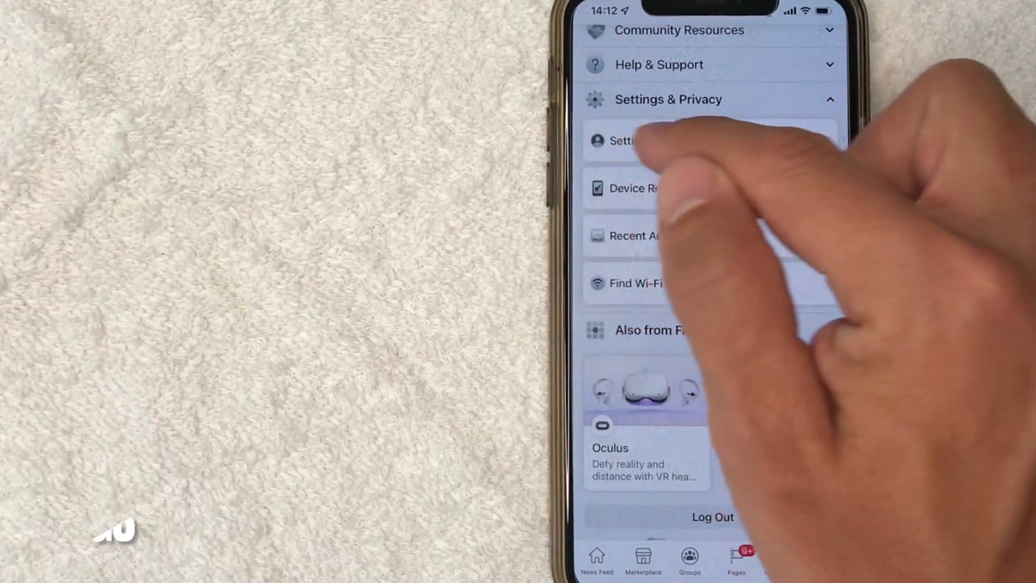
- Go through Settings to Personal and Account Information's contact info
{"action": "left_click", "coordinate": [617, 140]}
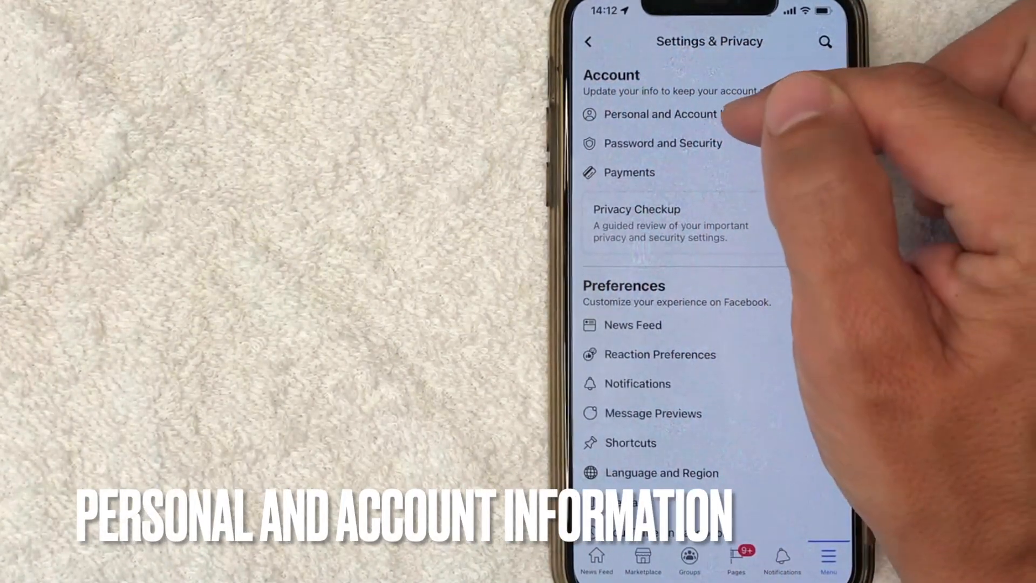
{"action": "left_click", "coordinate": [663, 113]}
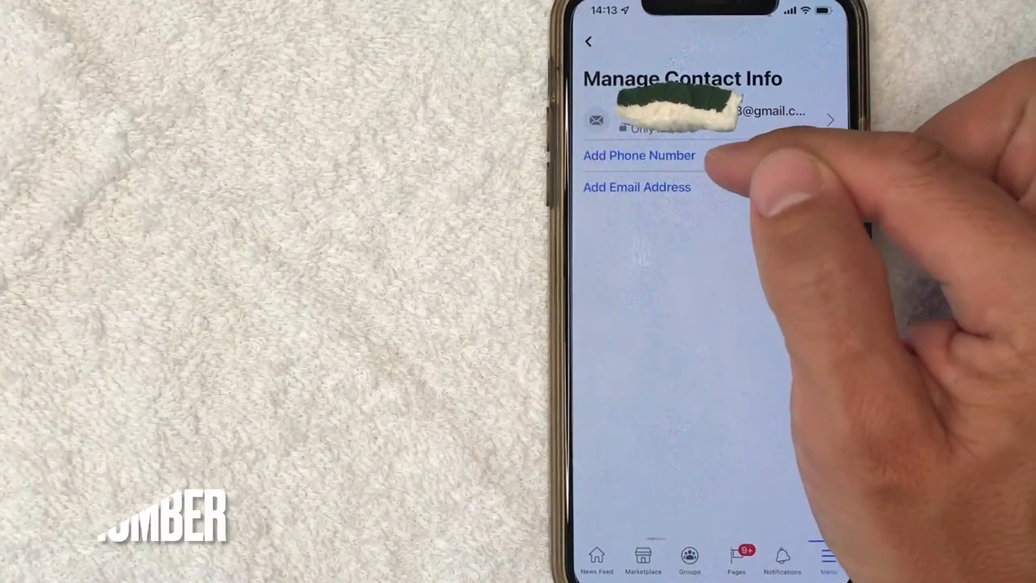
- Enter a mobile phone number and submit it so a confirmation code is sent
{"action": "left_click", "coordinate": [638, 155]}
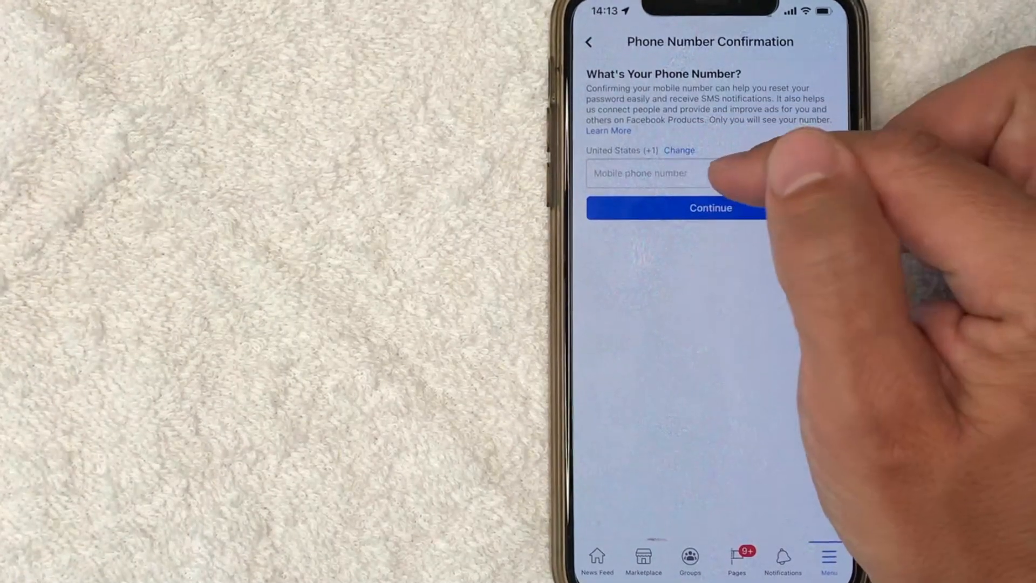
{"action": "left_click", "coordinate": [639, 172]}
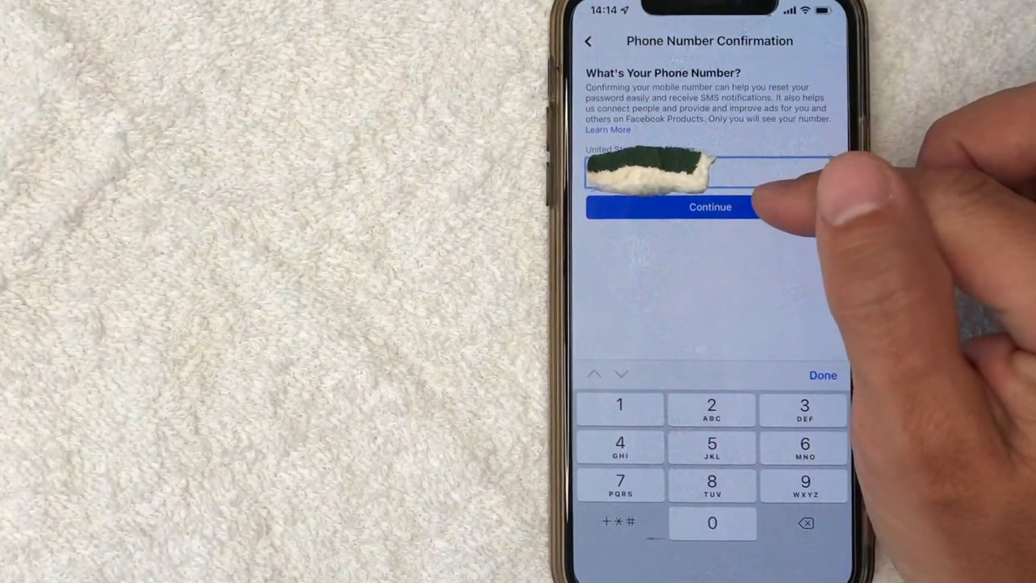
{"action": "left_click", "coordinate": [710, 208]}
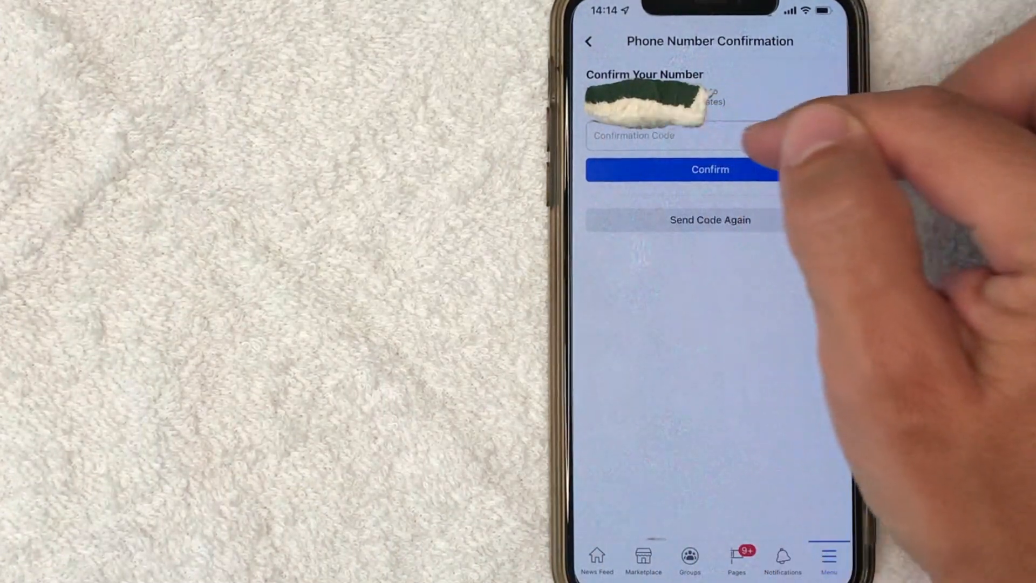
- Confirm the number with the received code and return to Manage Contact Info
{"action": "left_click", "coordinate": [660, 136]}
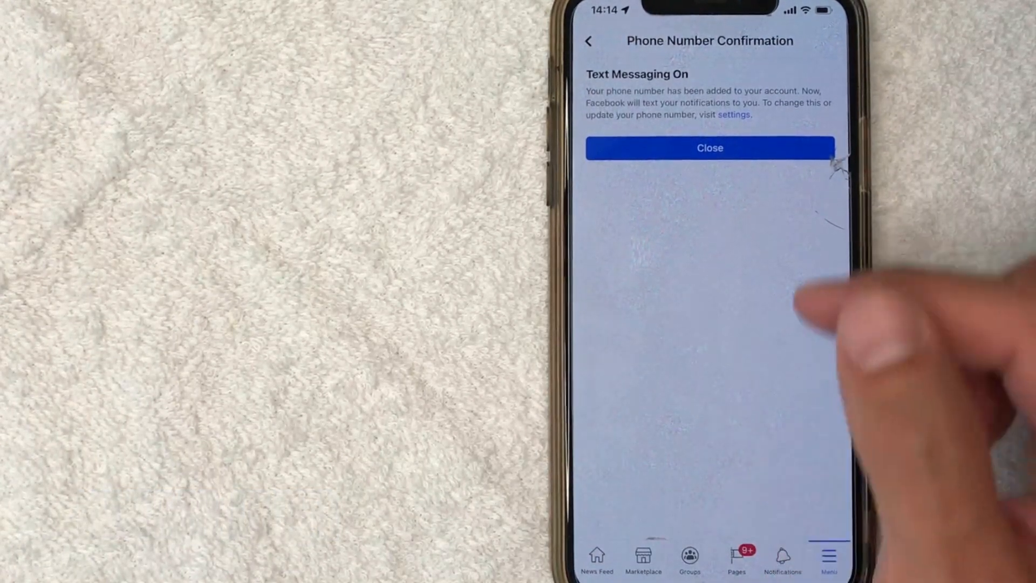
{"action": "left_click", "coordinate": [710, 148]}
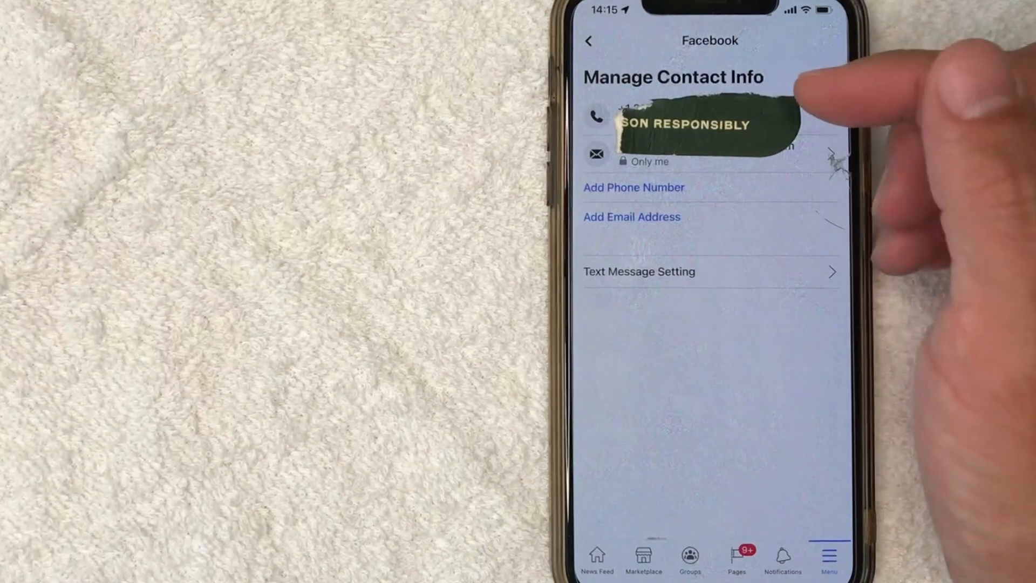